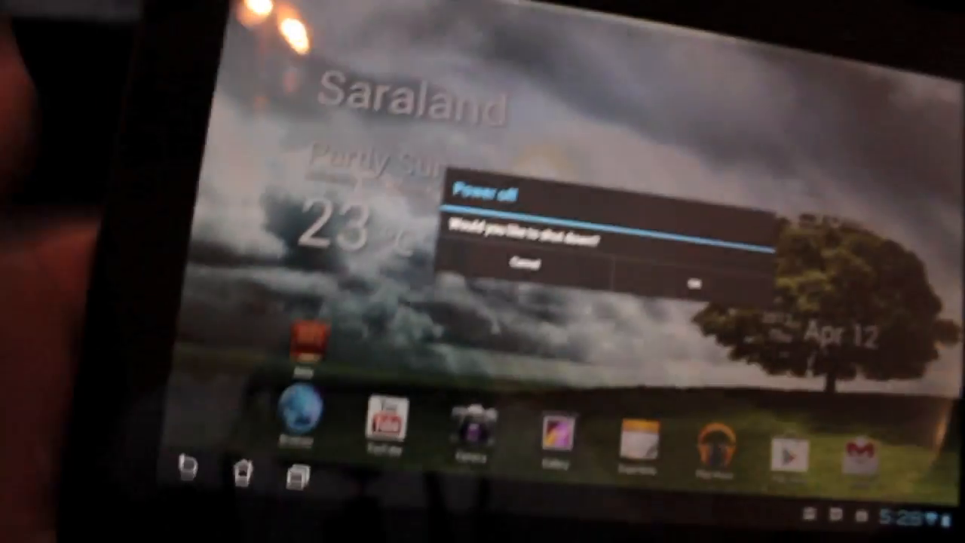
- Confirm OK in the Power off dialog to shut the tablet down
left_click(681, 277)
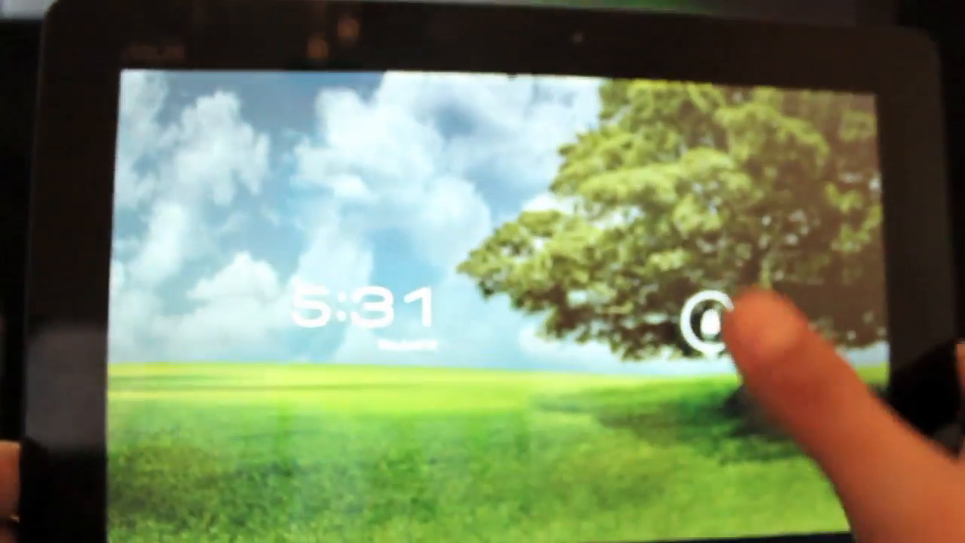
- Drag the lock ring to unlock the booted tablet onto its home screen
left_click(708, 316)
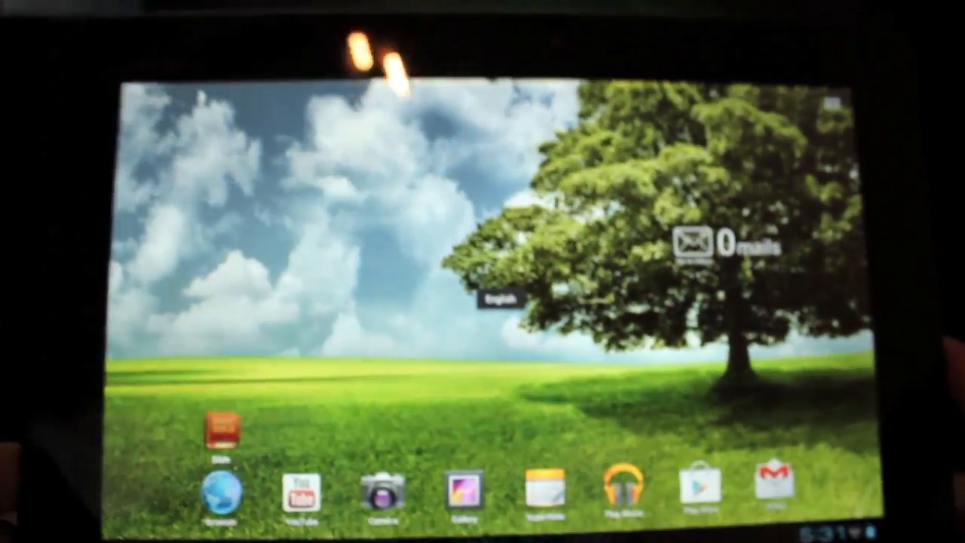